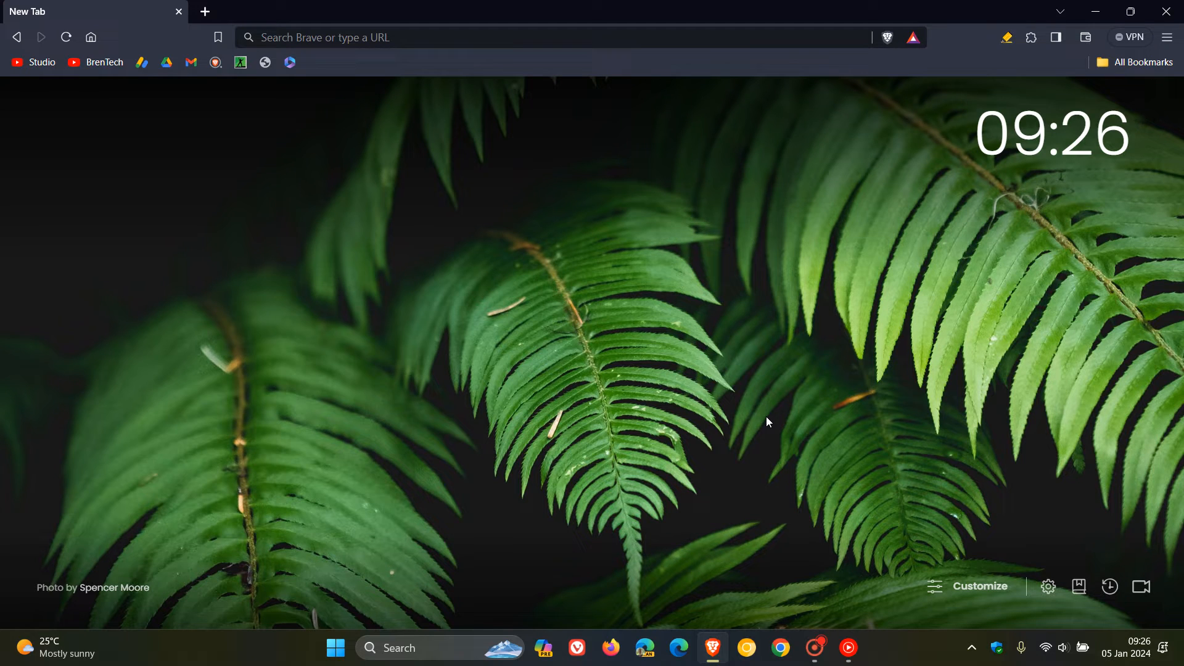
mouse_move(767, 296)
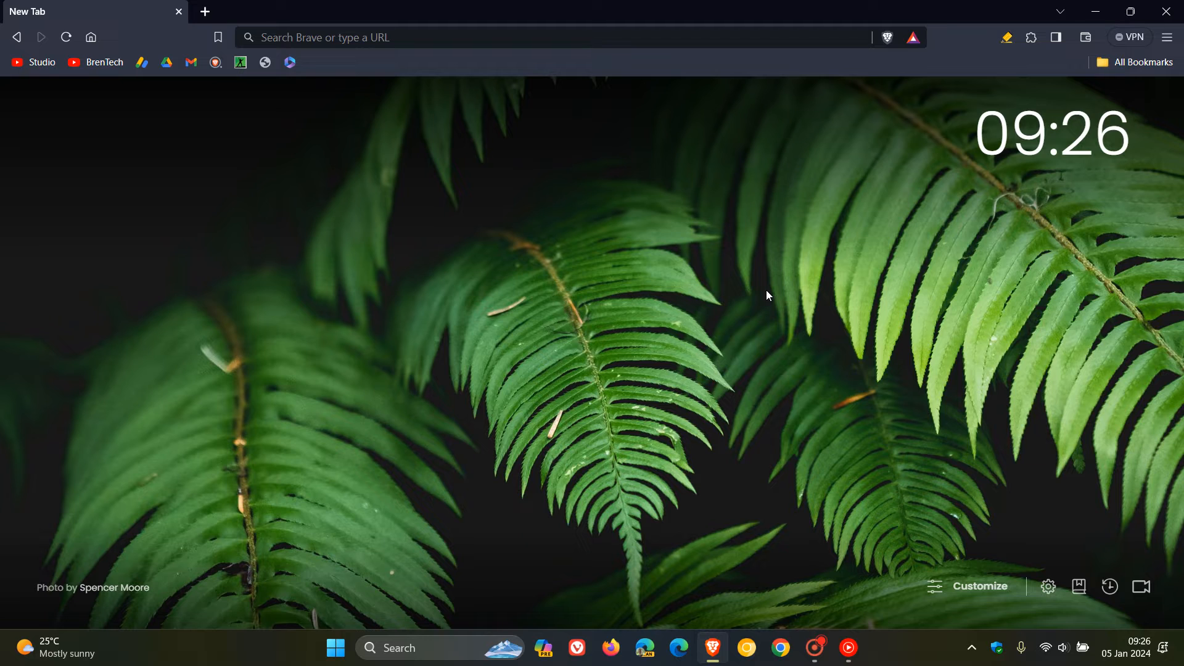
mouse_move(771, 313)
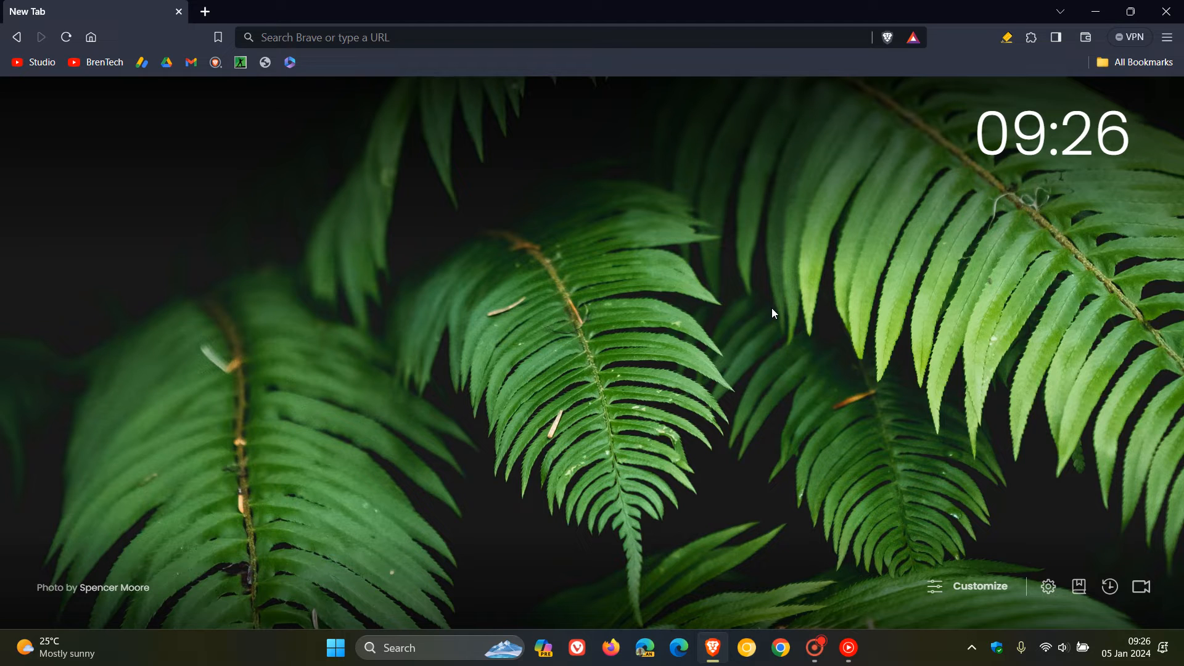
mouse_move(783, 279)
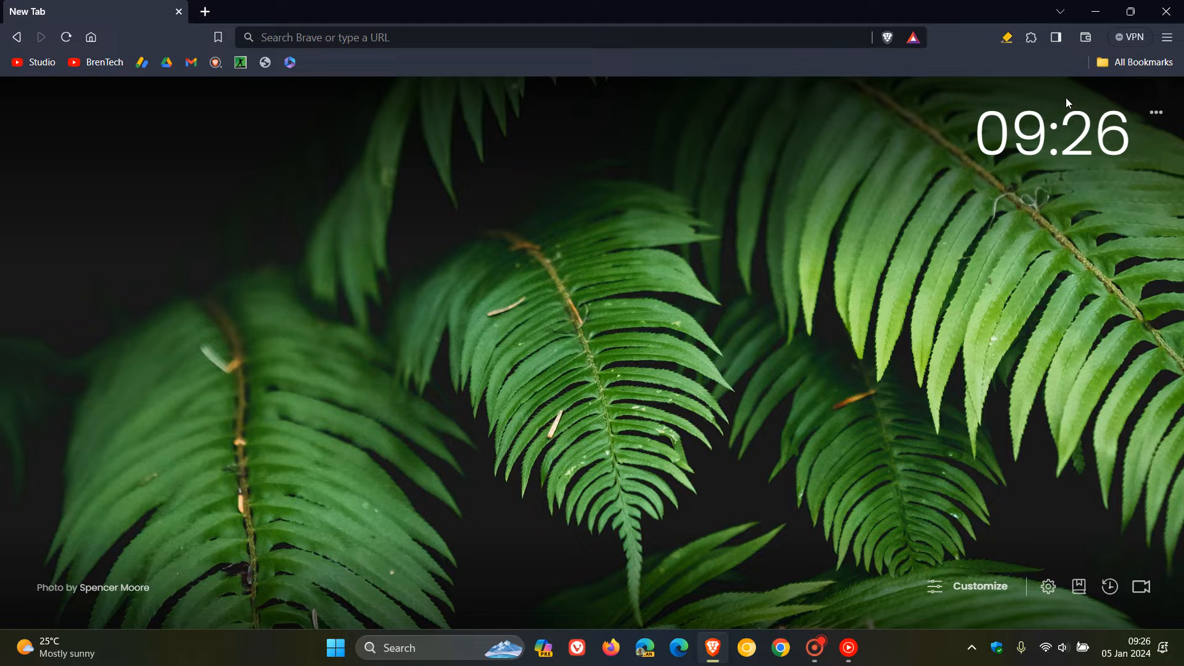
Step: Reach About Brave via the main menu's Help entry, showing version 1.61.114 up to date
left_click(1135, 37)
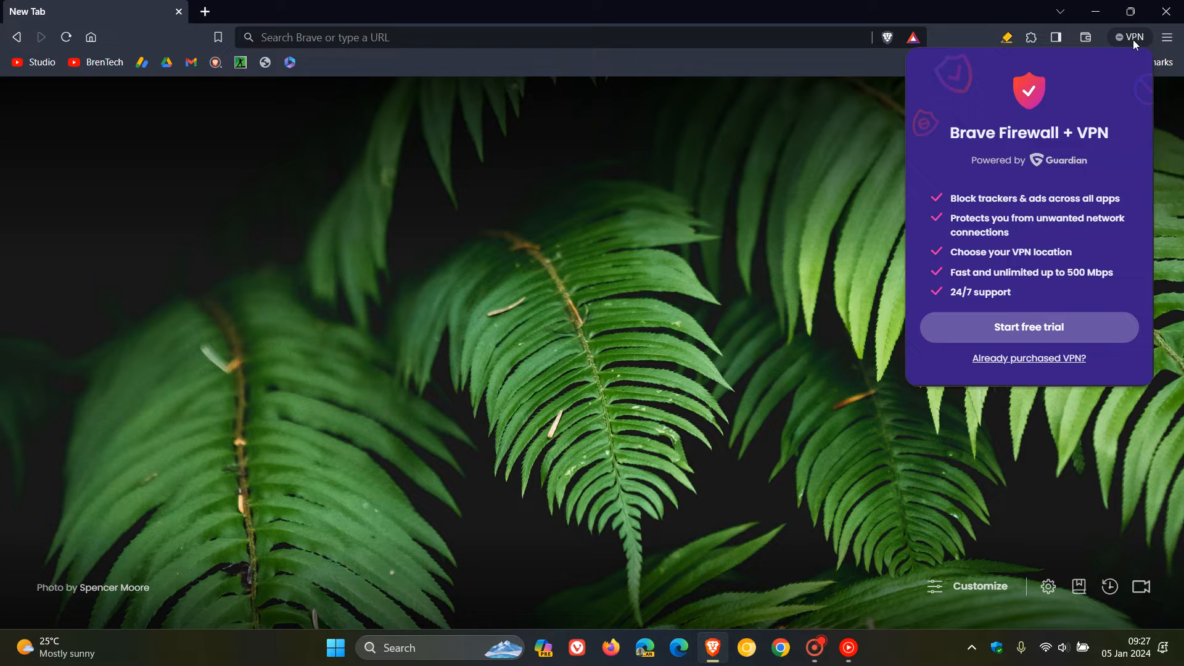
mouse_move(1162, 136)
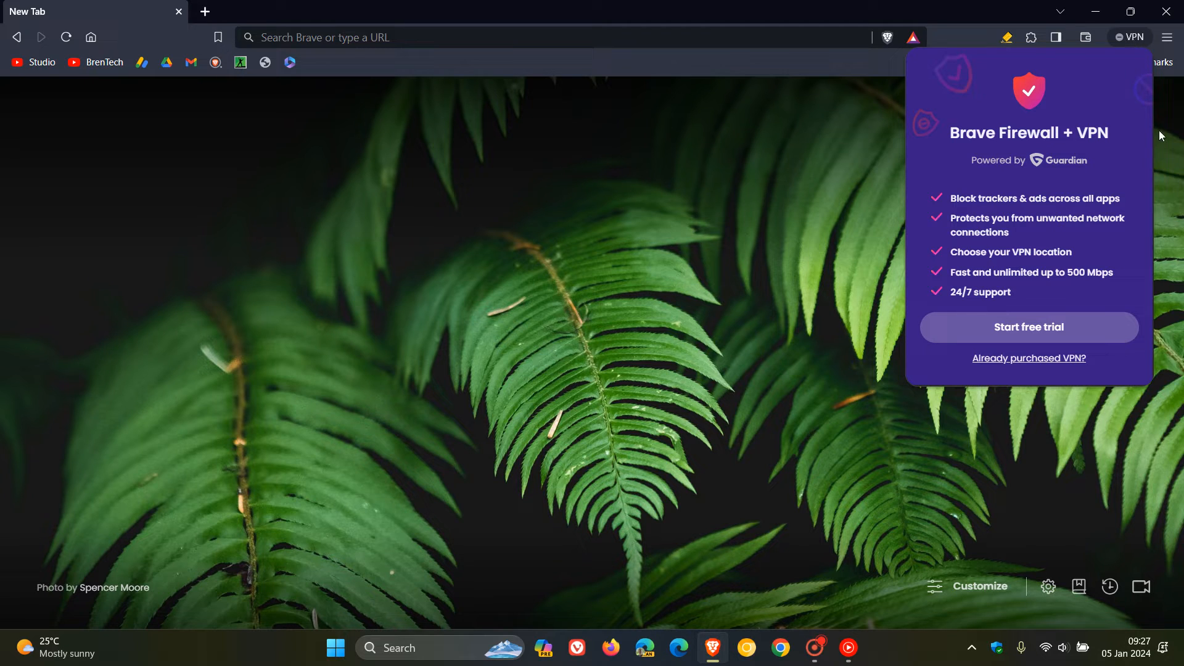
left_click(1167, 36)
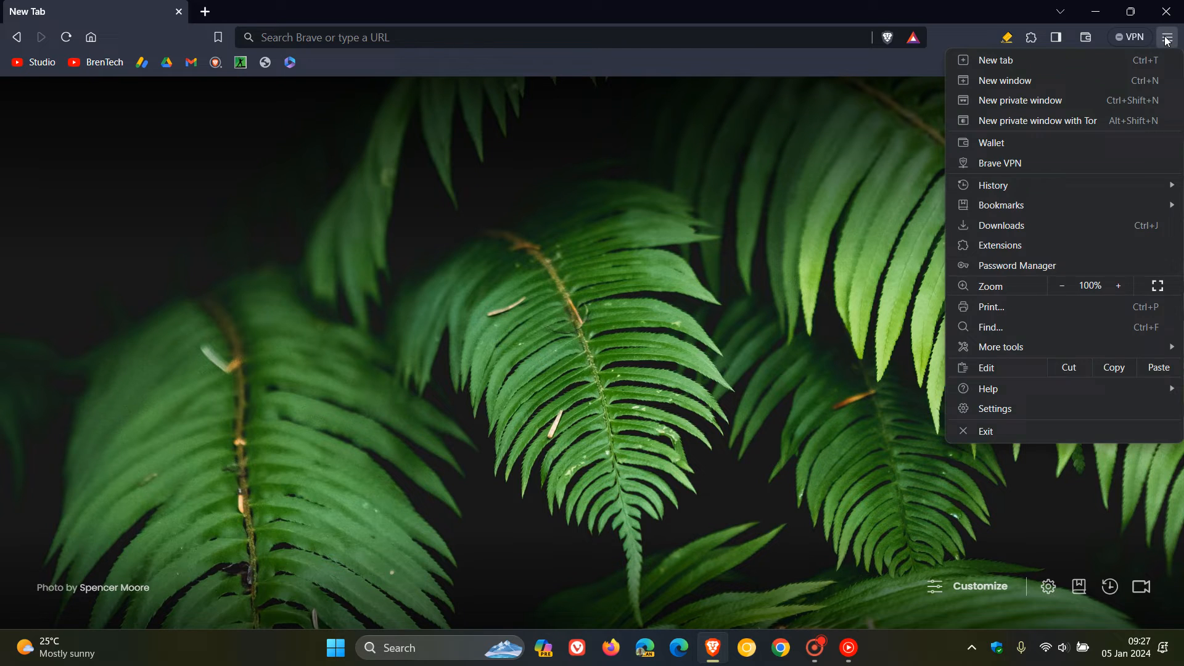
mouse_move(1031, 393)
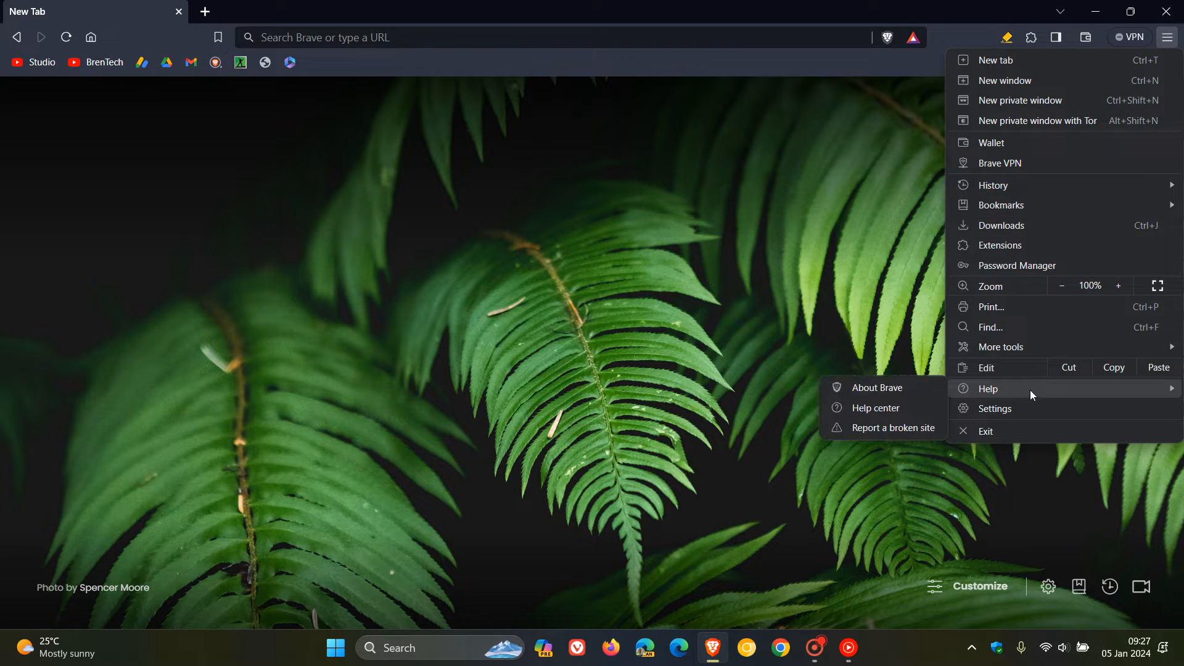
mouse_move(891, 388)
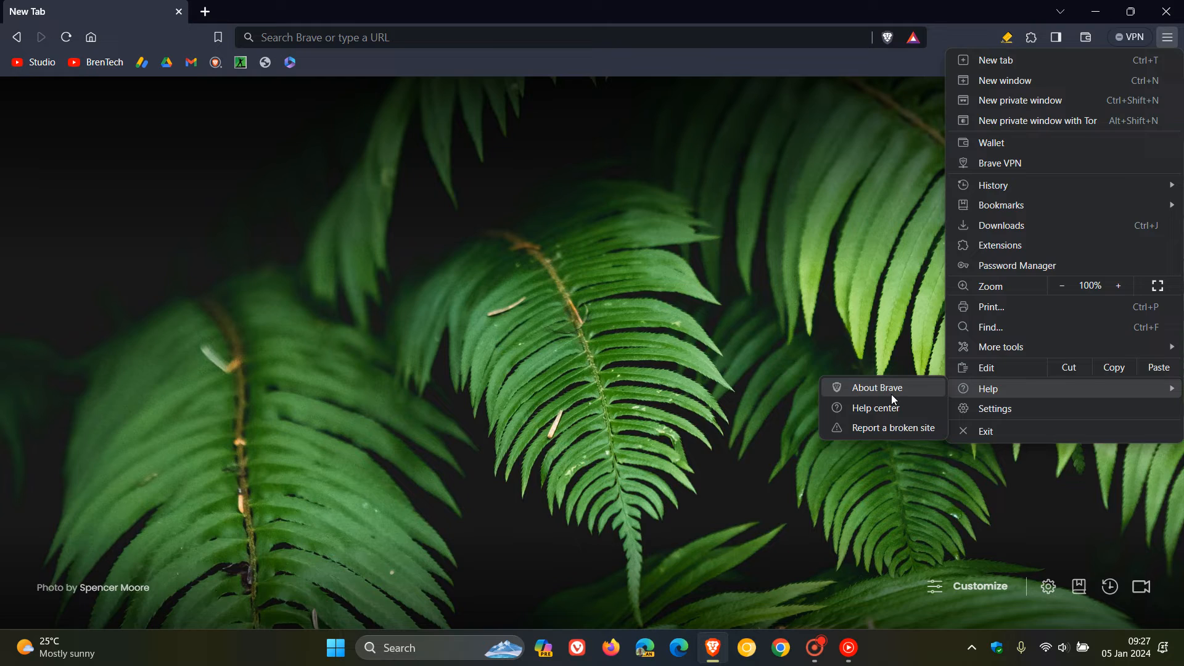
left_click(878, 388)
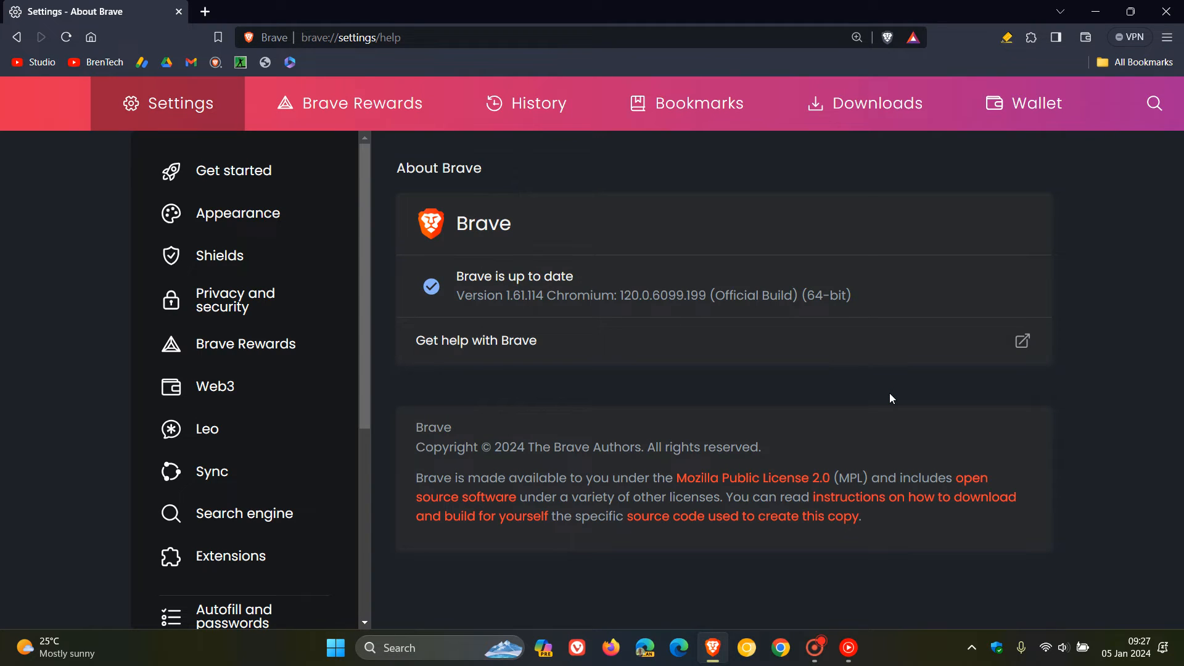
mouse_move(505, 318)
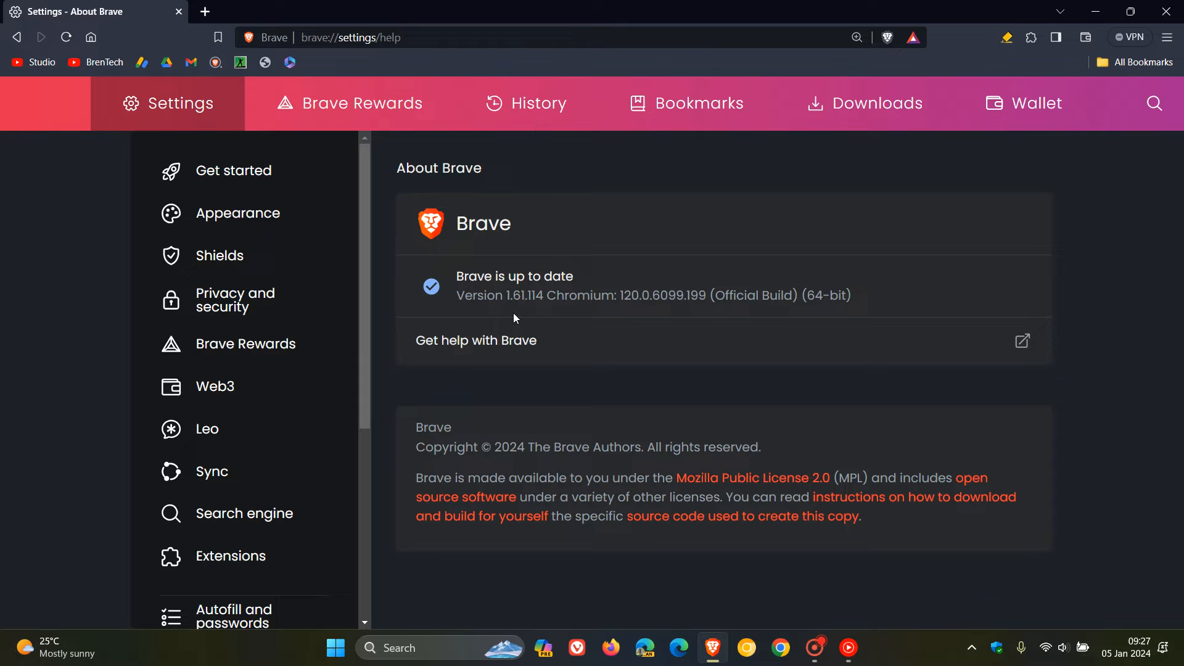
mouse_move(537, 316)
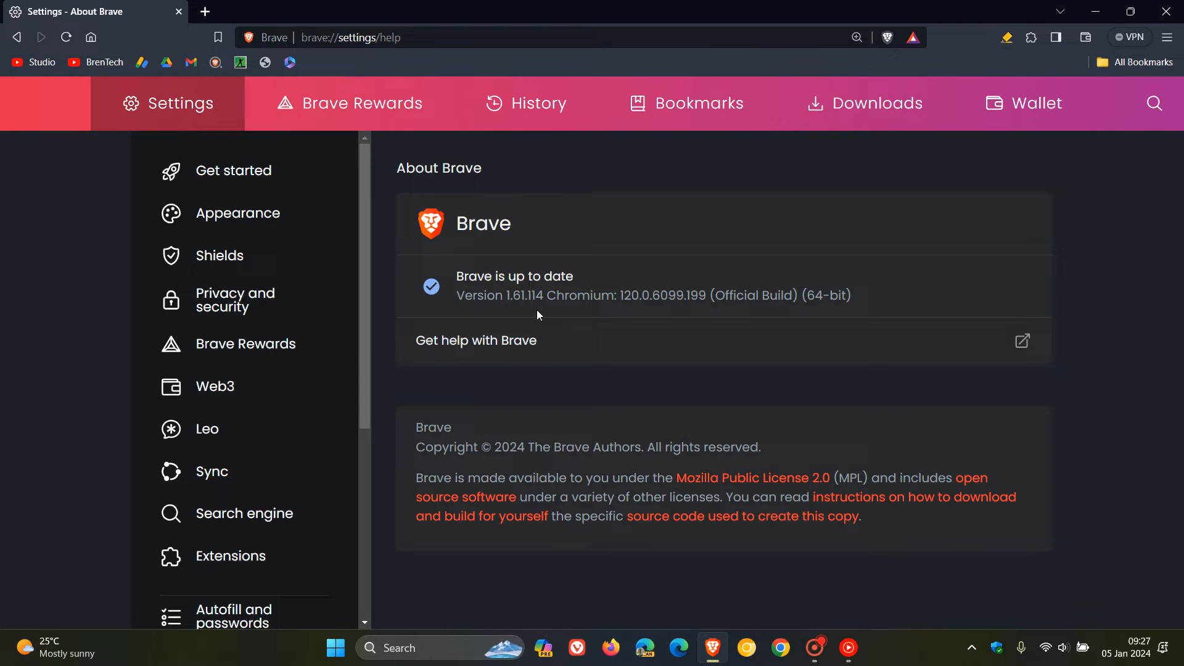
mouse_move(772, 277)
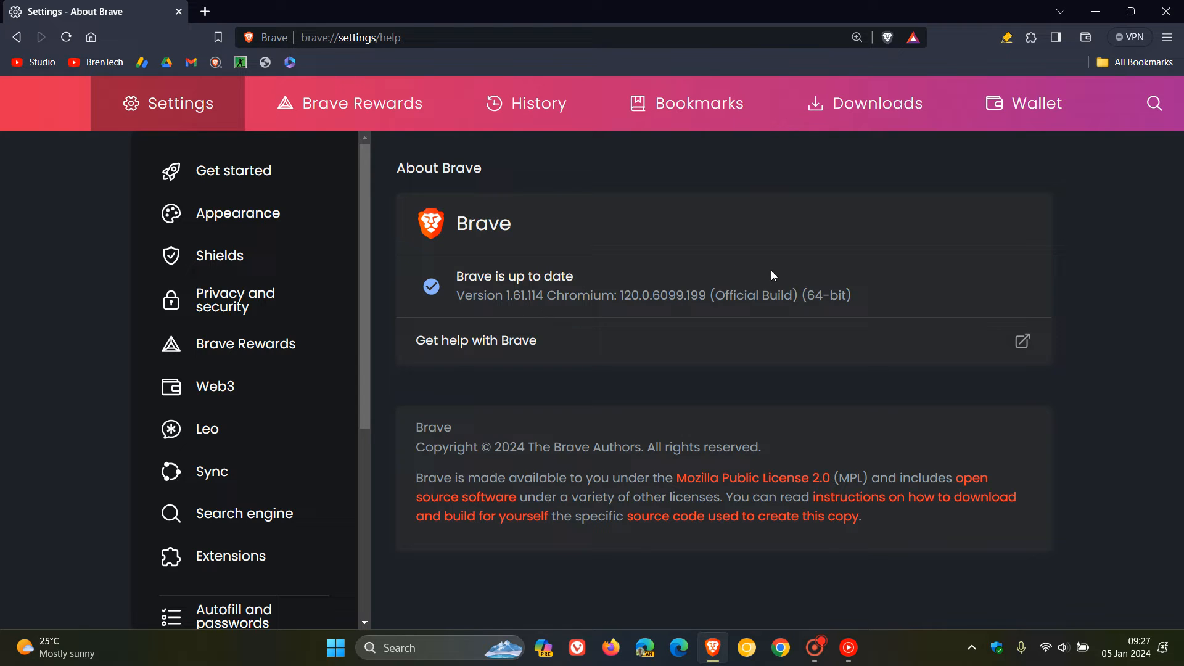
mouse_move(607, 274)
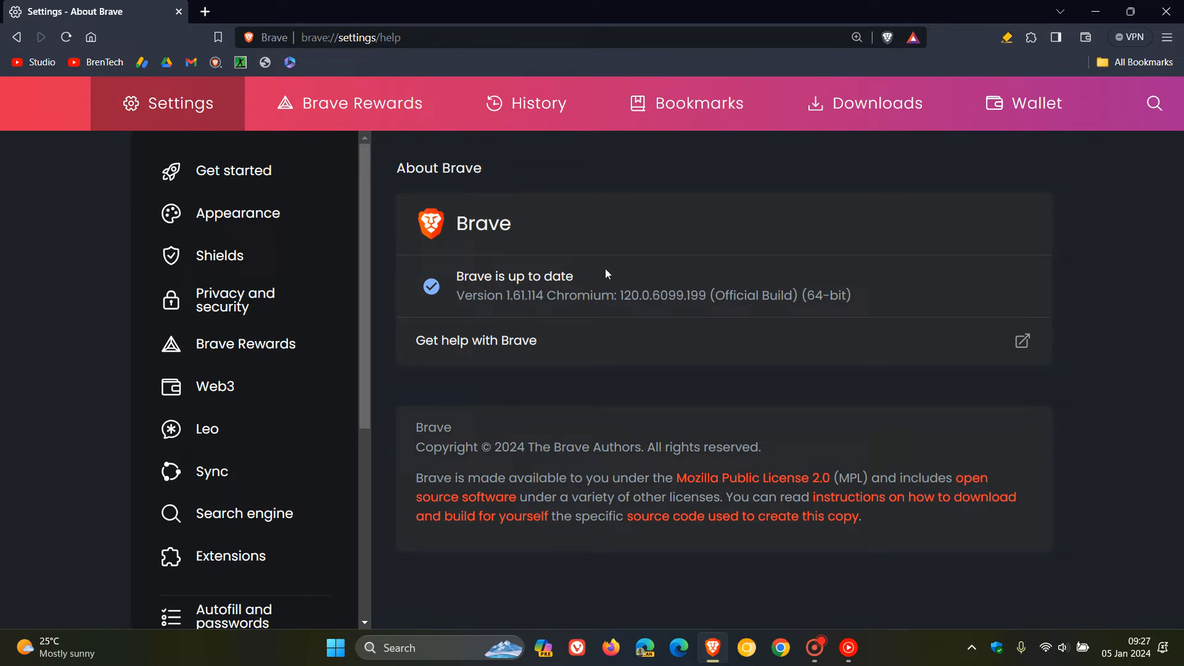
mouse_move(634, 318)
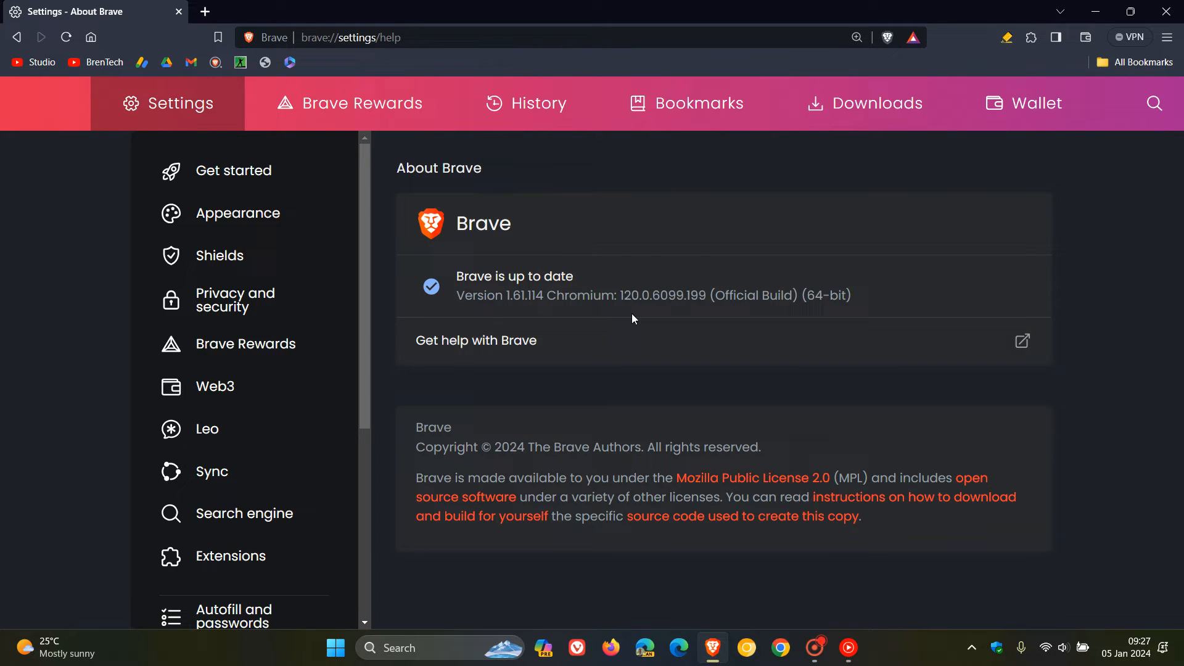
mouse_move(688, 314)
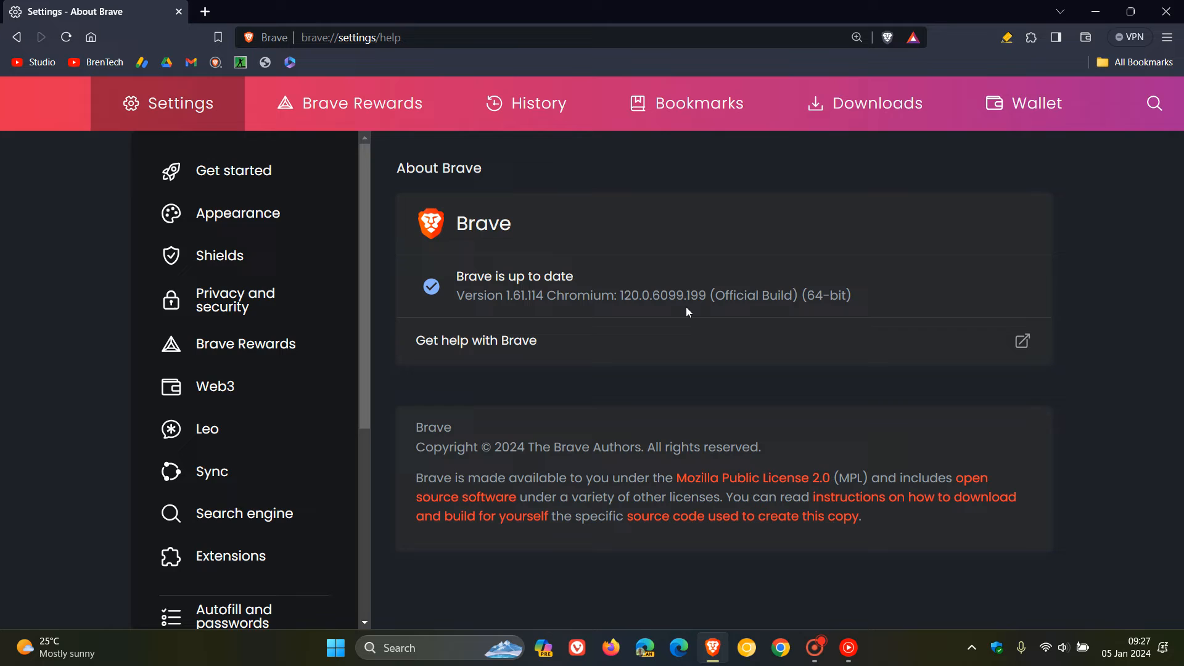
mouse_move(693, 311)
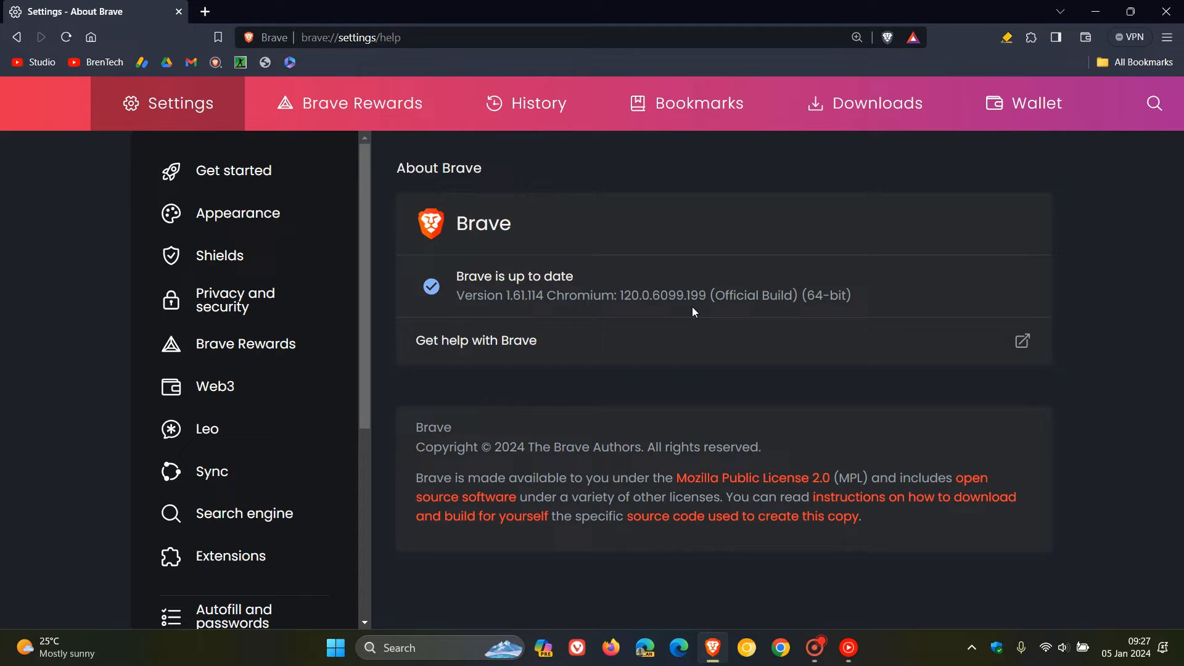
mouse_move(441, 230)
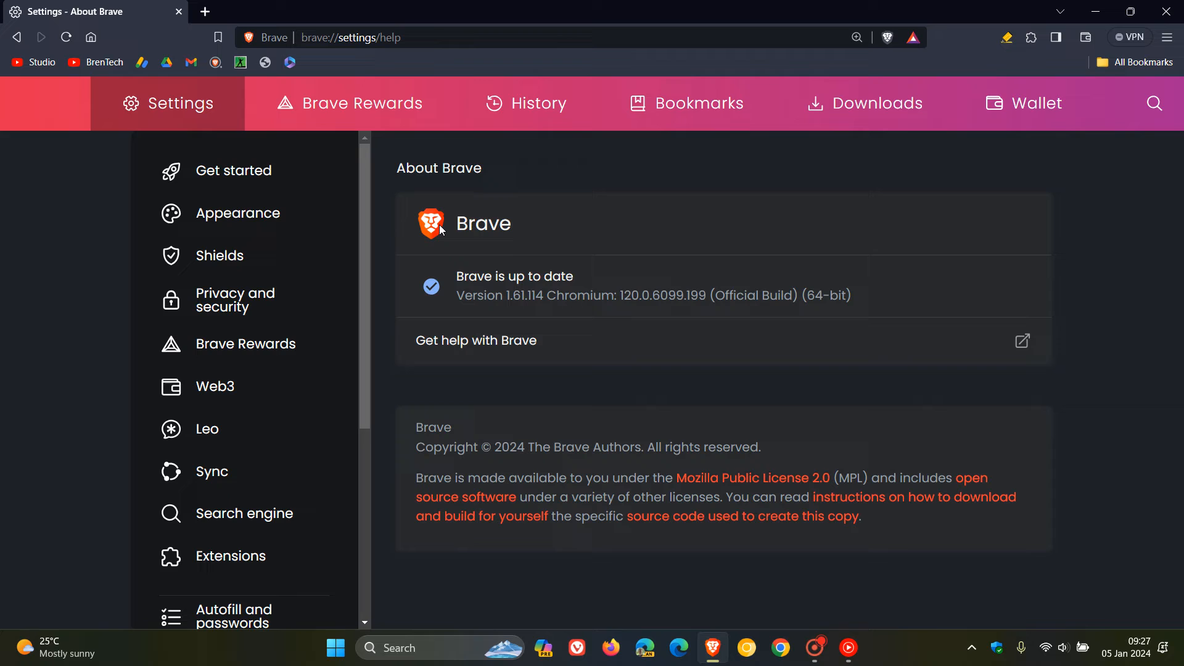
mouse_move(916, 235)
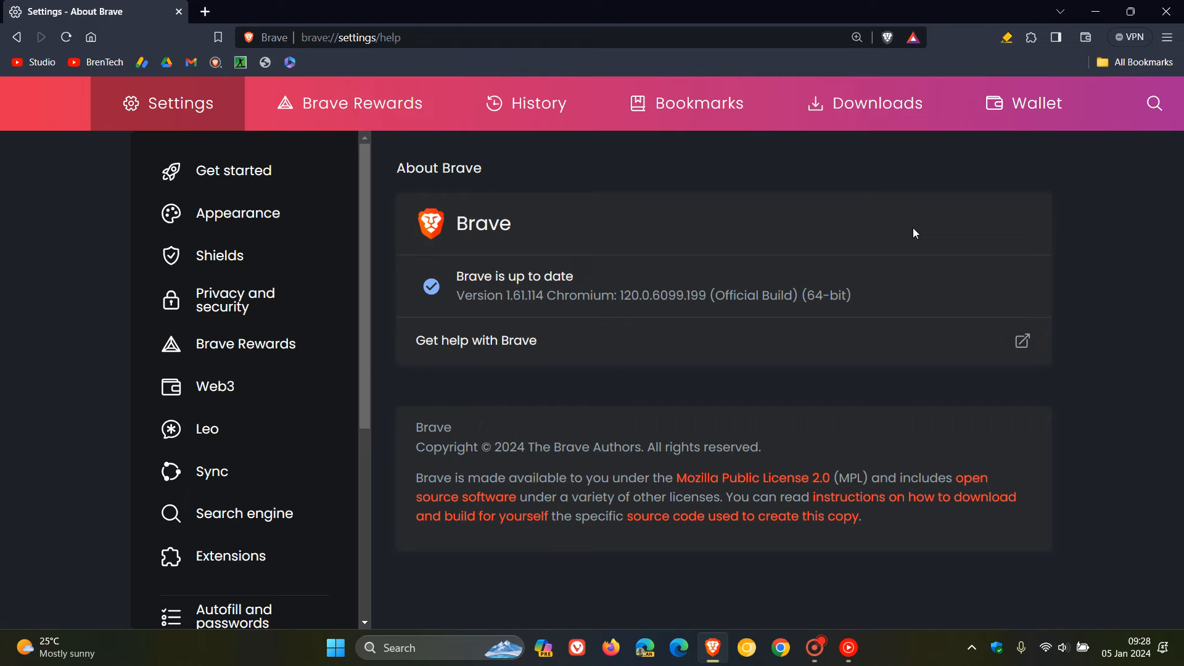
mouse_move(626, 606)
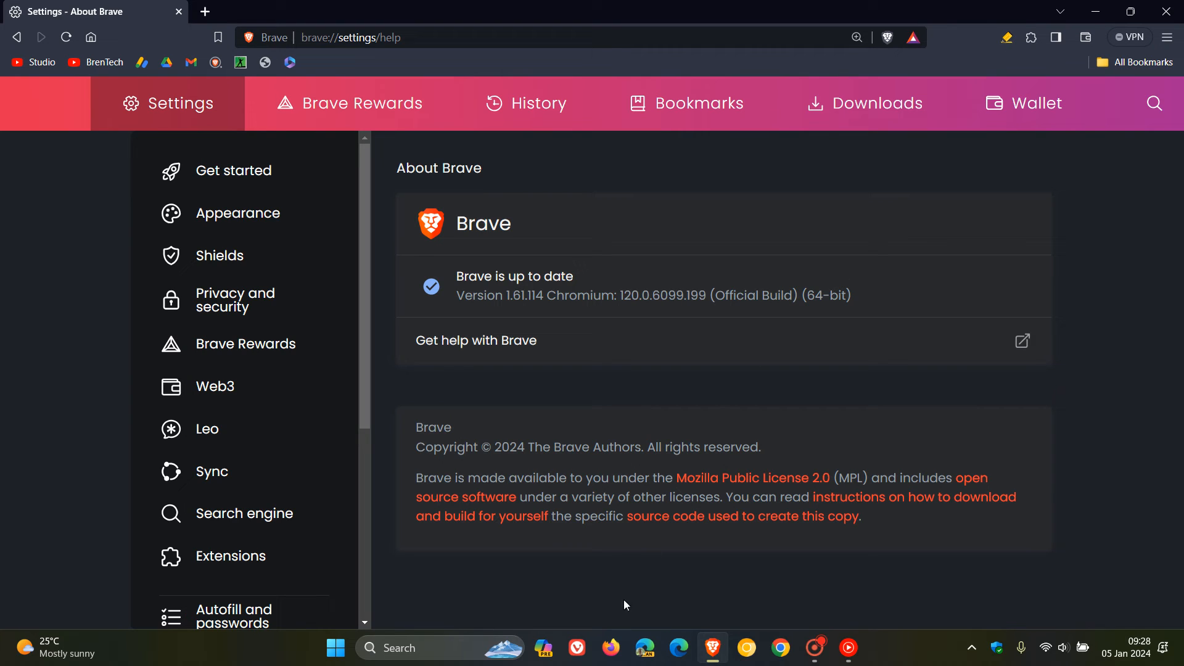
mouse_move(612, 647)
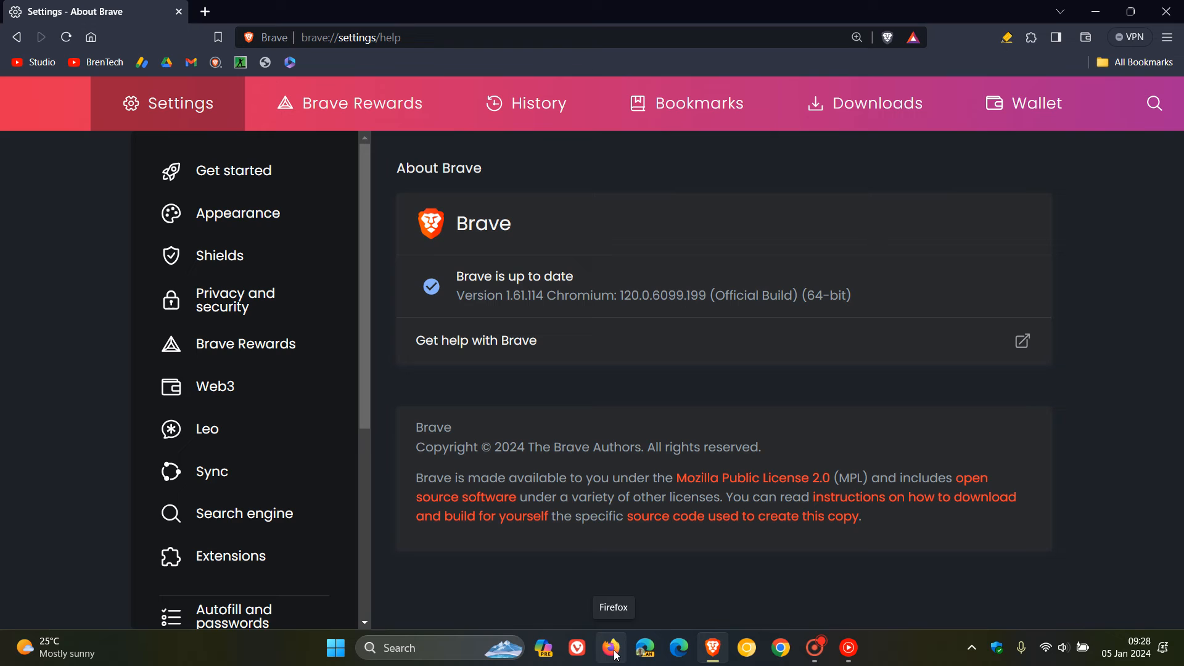
mouse_move(876, 196)
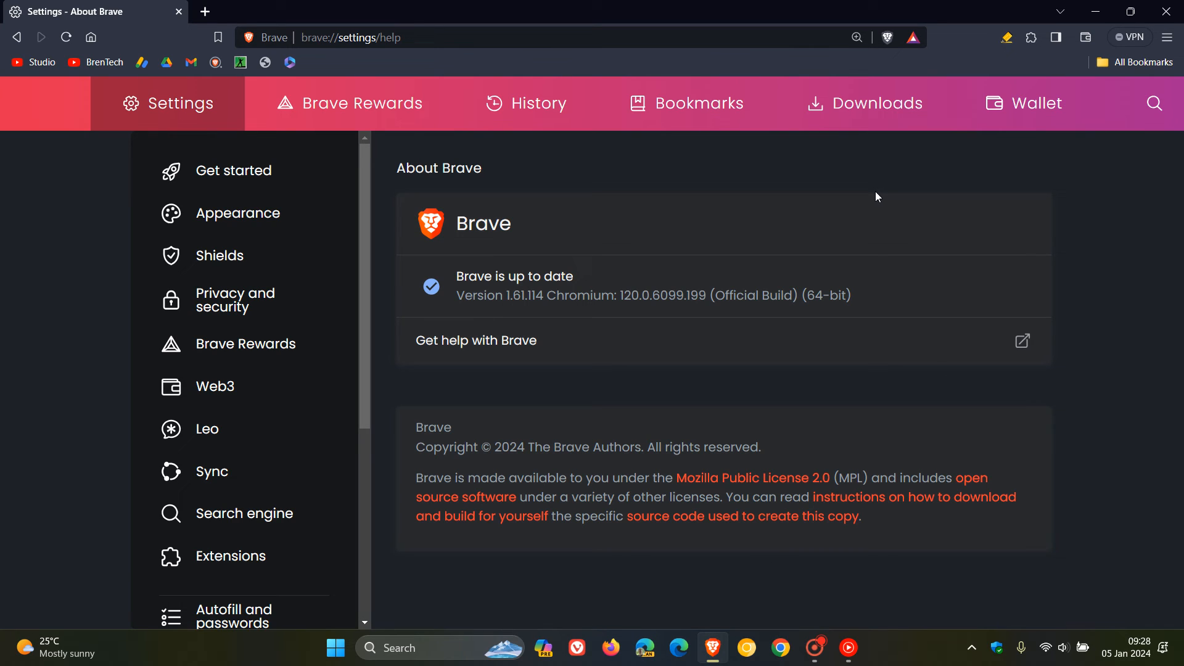
mouse_move(875, 215)
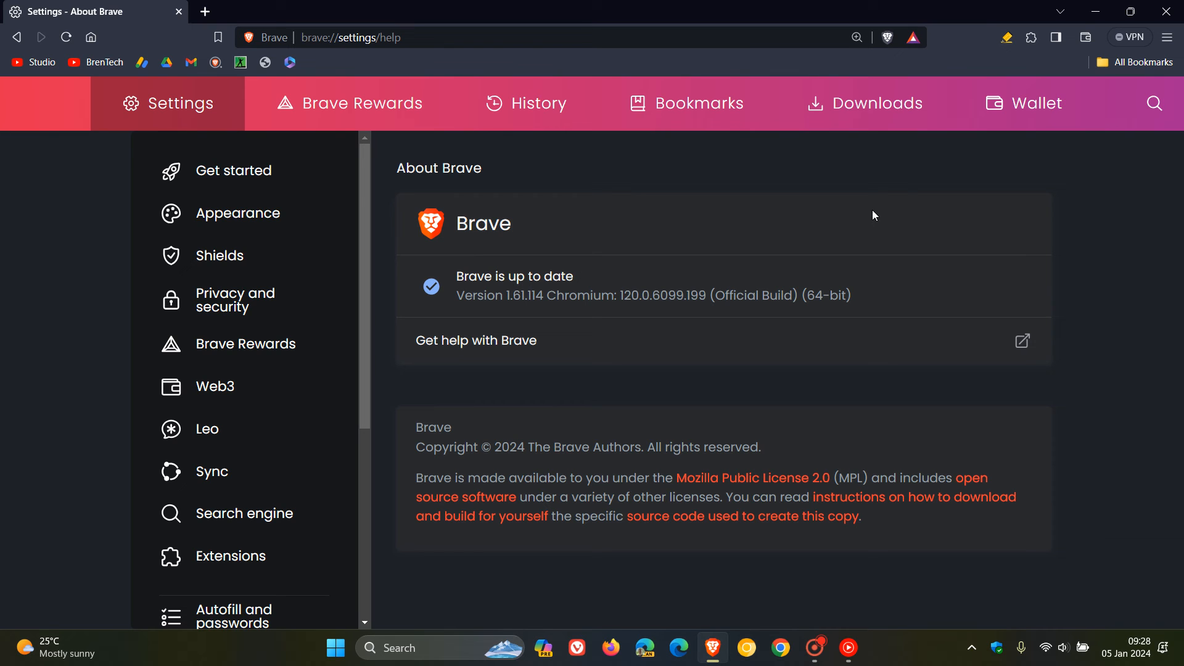
mouse_move(441, 212)
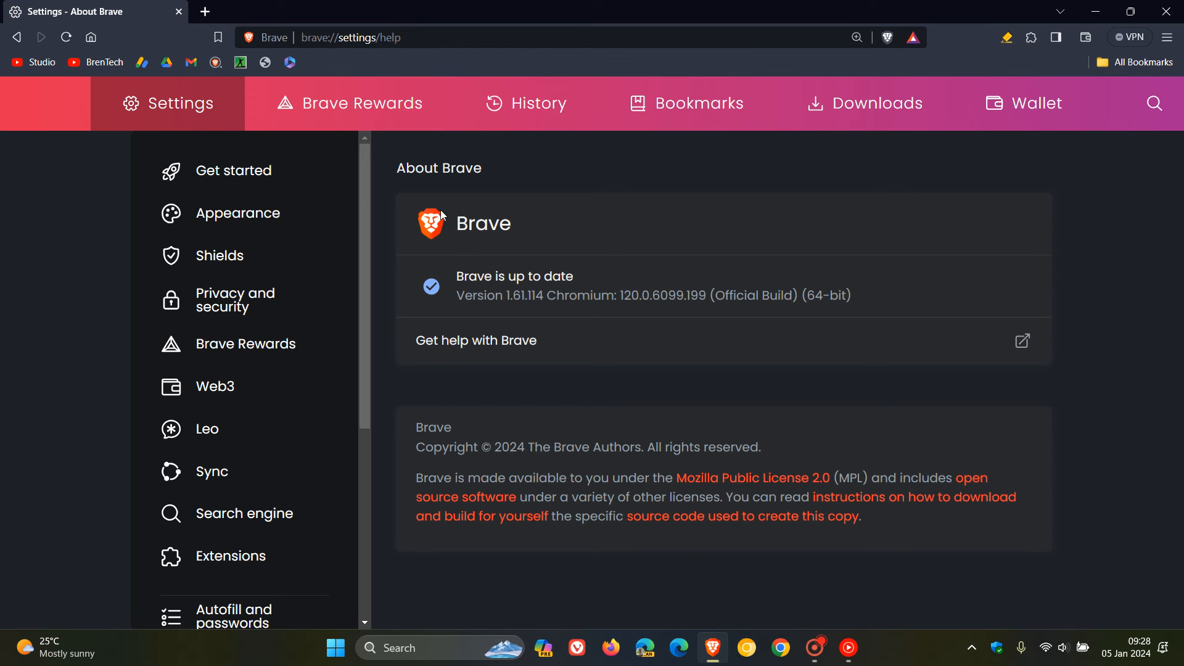
mouse_move(720, 223)
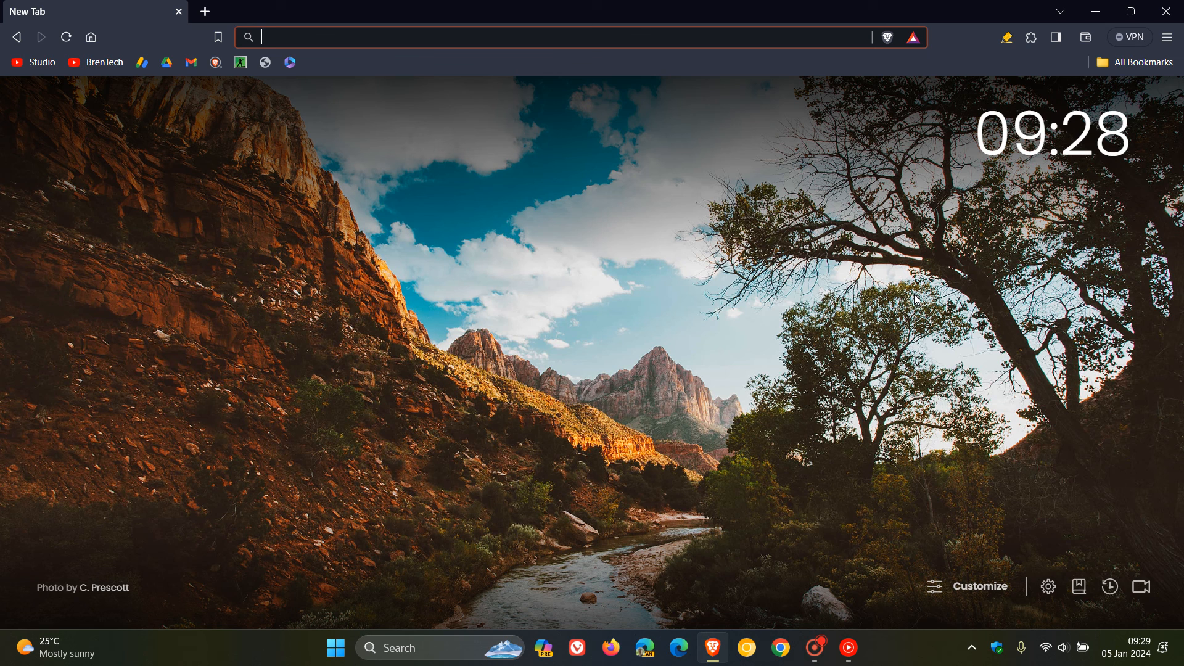
Step: Show the Brave Firewall + VPN offer panel over the new tab page
left_click(1129, 36)
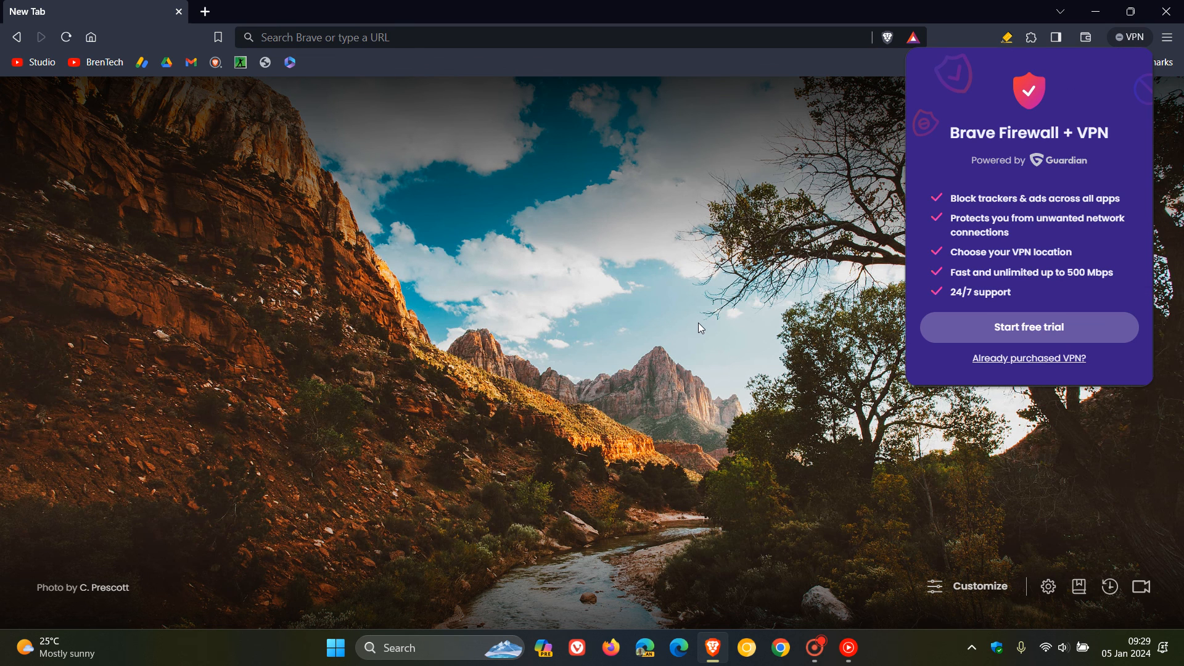